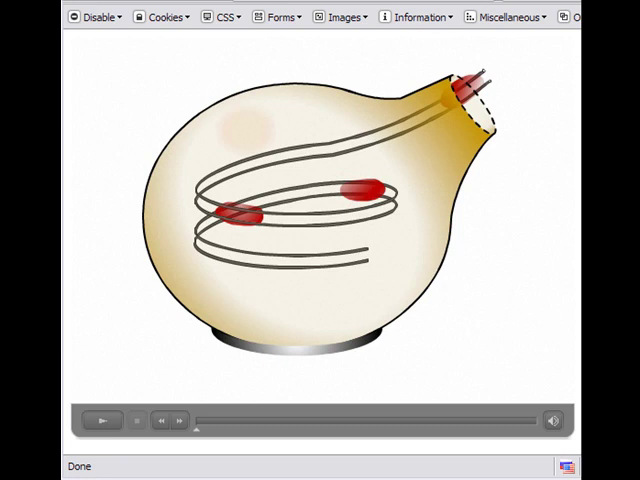
mouse_move(120, 90)
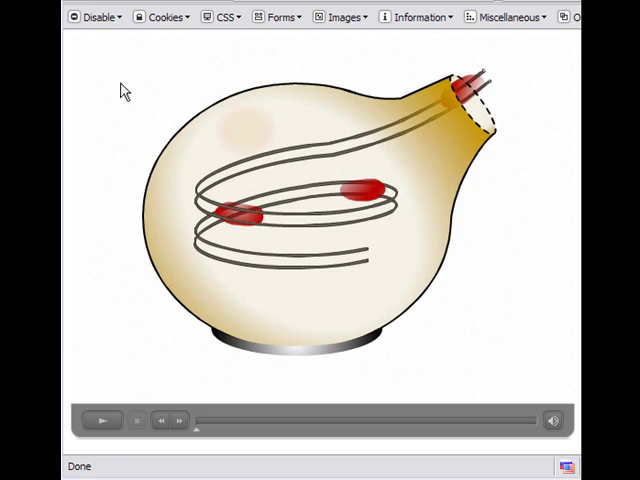
mouse_move(372, 46)
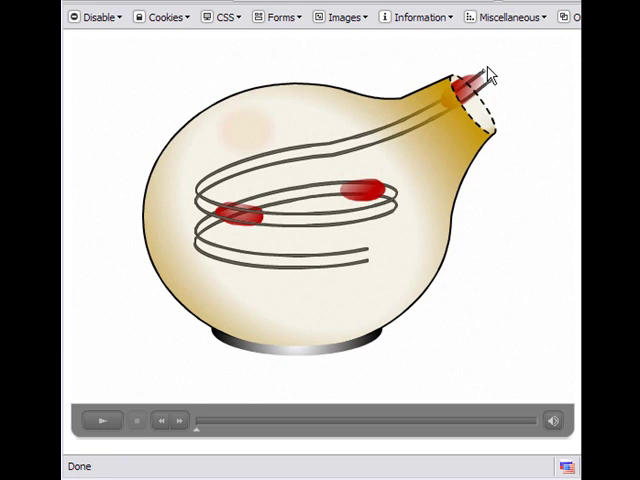
mouse_move(211, 243)
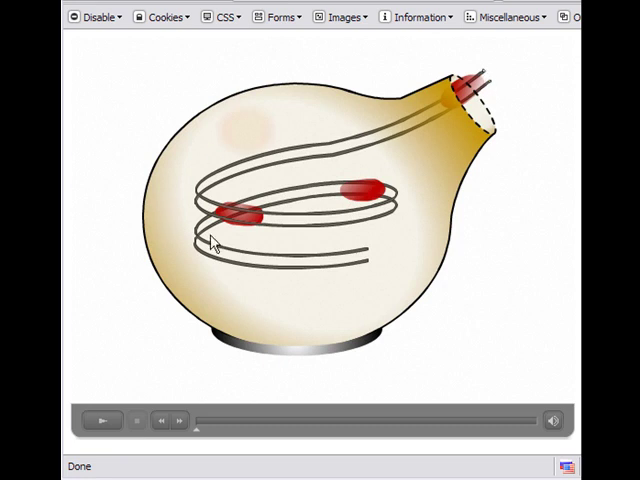
mouse_move(368, 271)
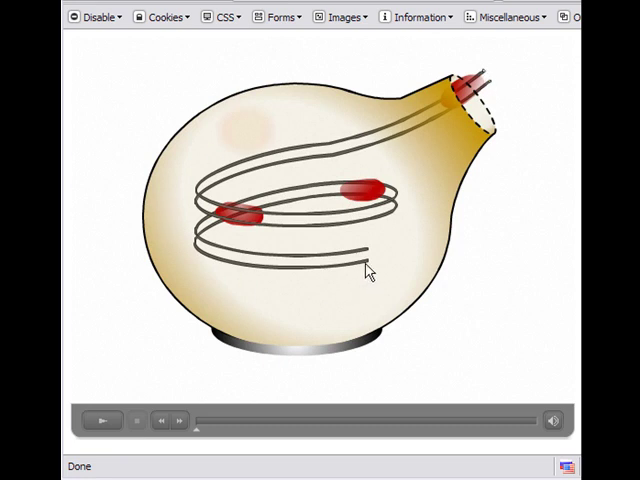
mouse_move(350, 233)
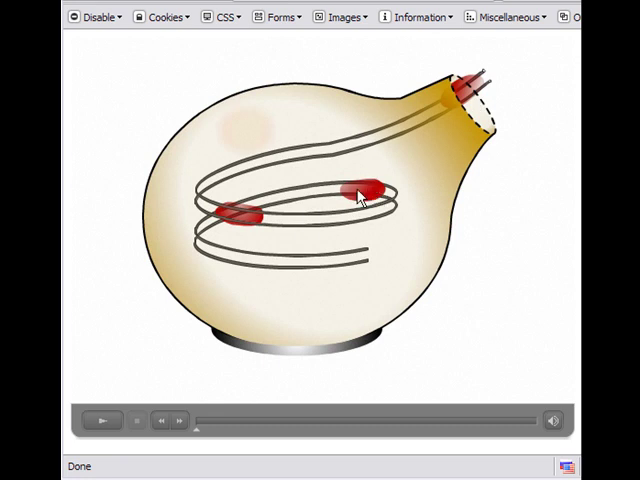
mouse_move(335, 238)
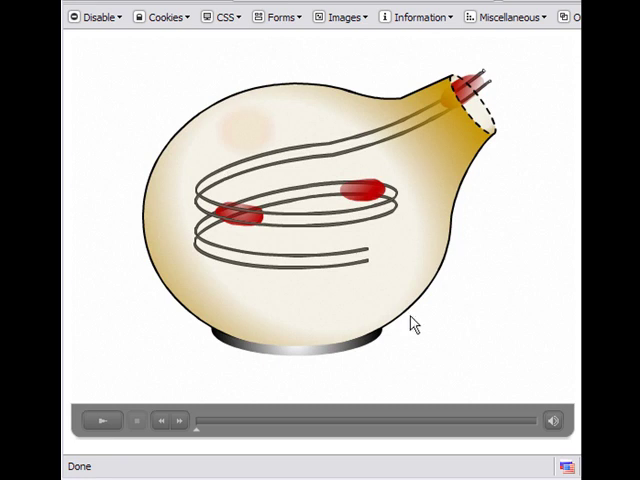
mouse_move(448, 110)
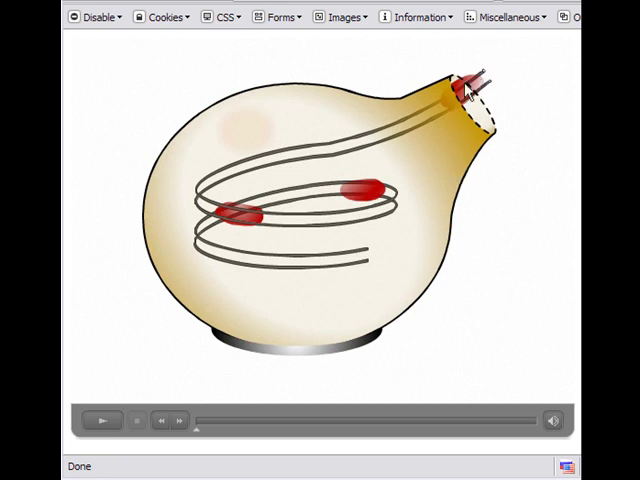
mouse_move(480, 82)
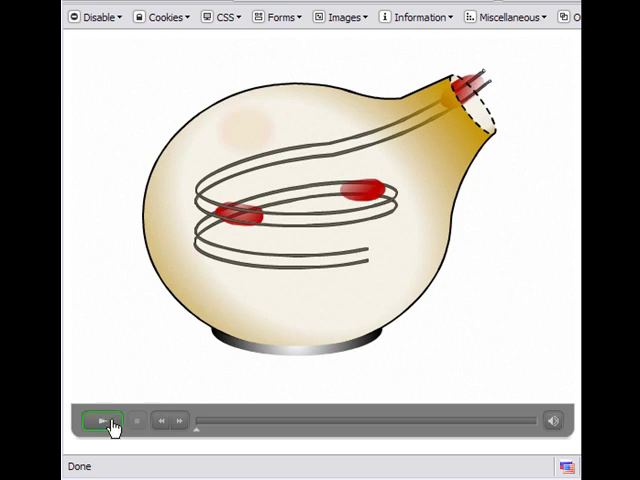
- Start the nerve-ending animation from the projector's controller so red blobs move along the coil
click(101, 420)
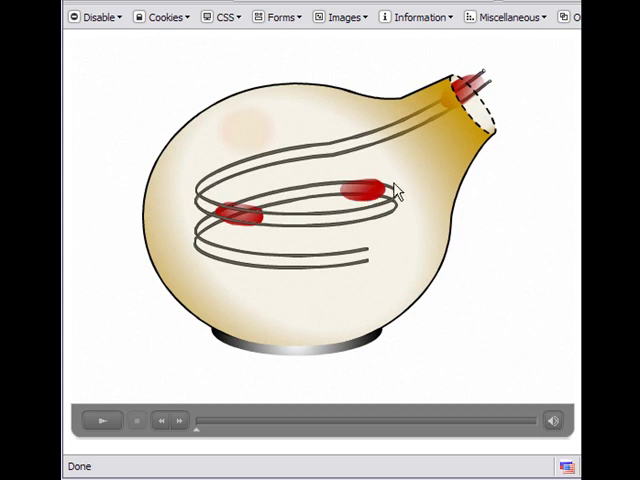
mouse_move(210, 265)
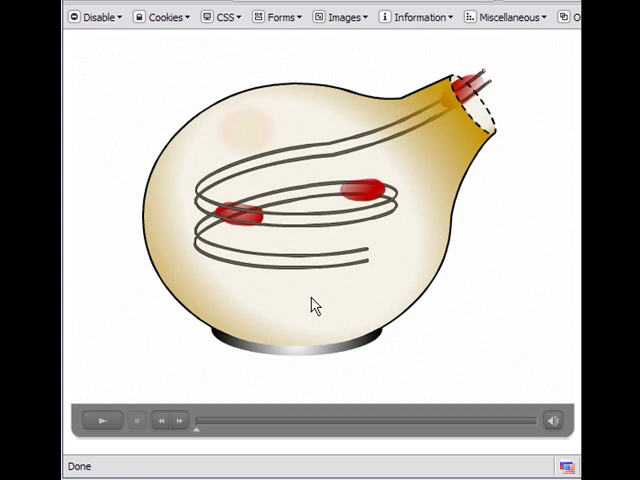
click(103, 420)
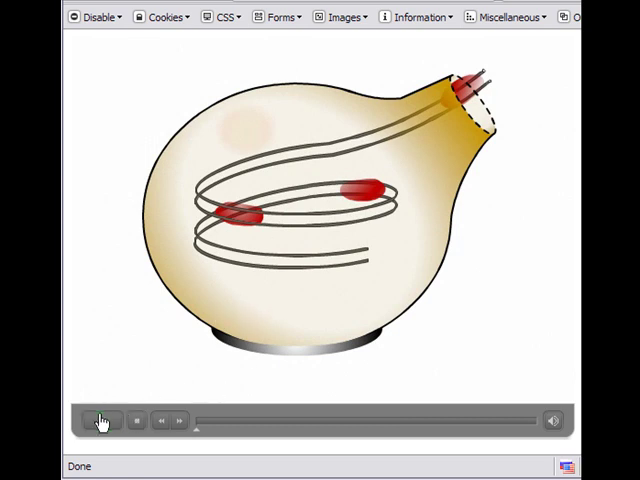
click(102, 420)
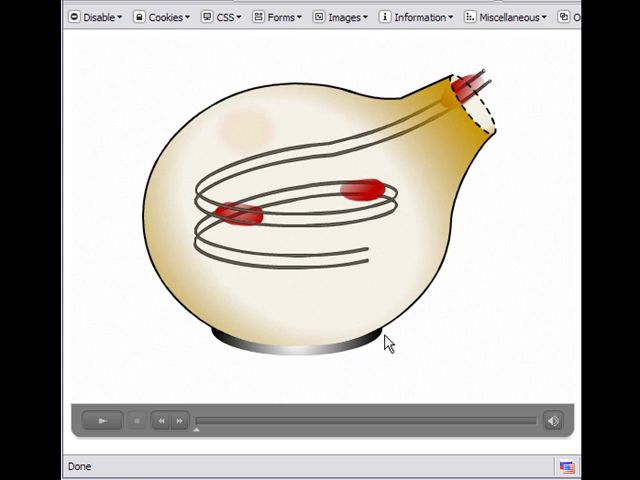
mouse_move(251, 143)
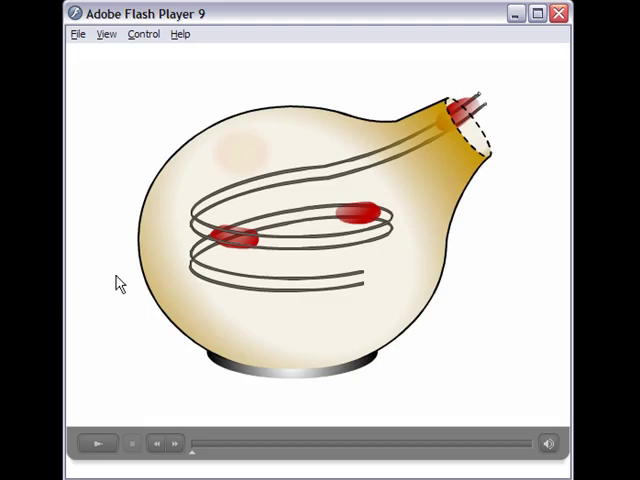
mouse_move(172, 381)
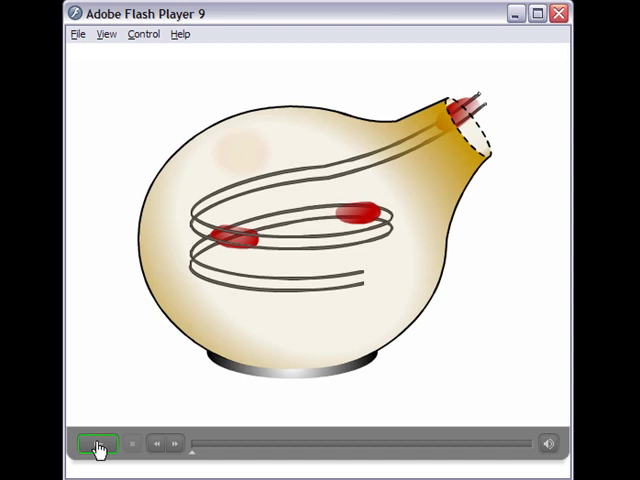
click(98, 444)
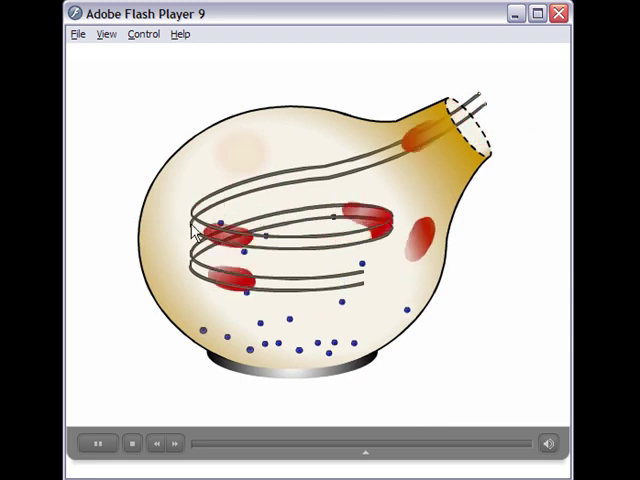
- Let playback finish, rewind to the opening frame and restart the animation
click(97, 444)
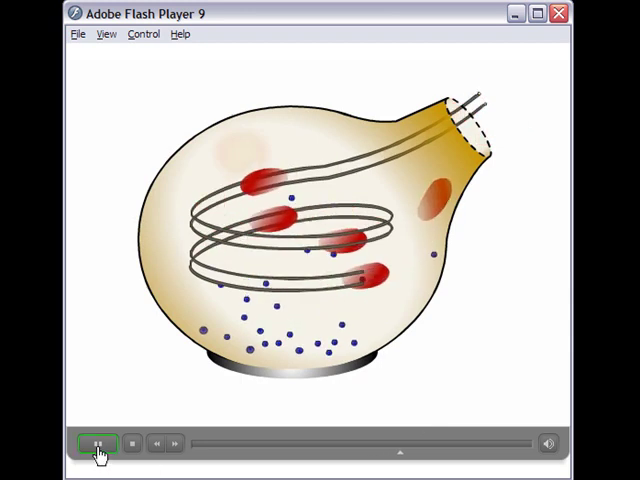
click(154, 444)
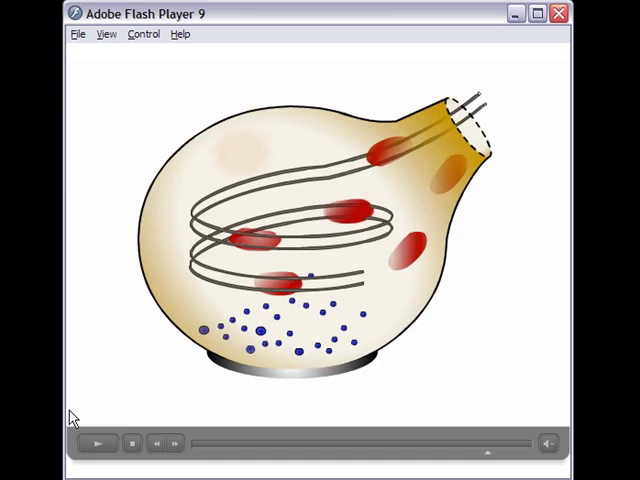
mouse_move(192, 412)
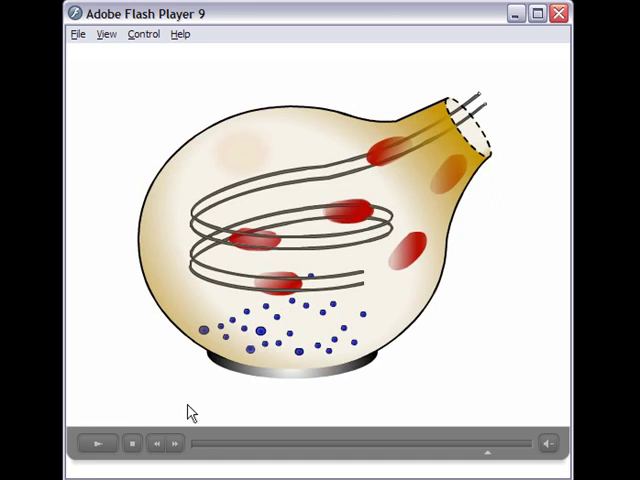
mouse_move(432, 443)
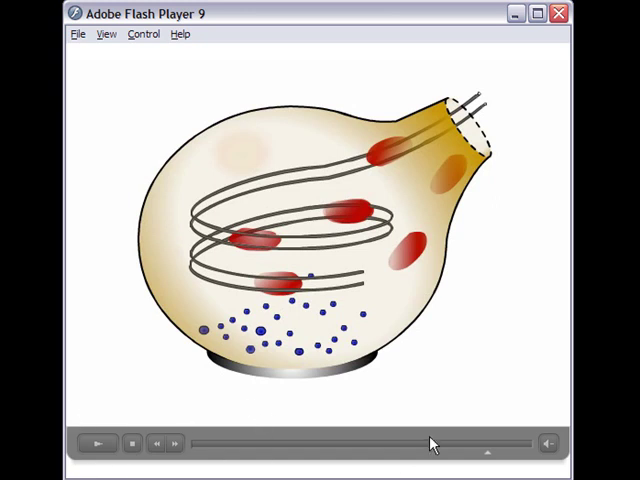
mouse_move(472, 168)
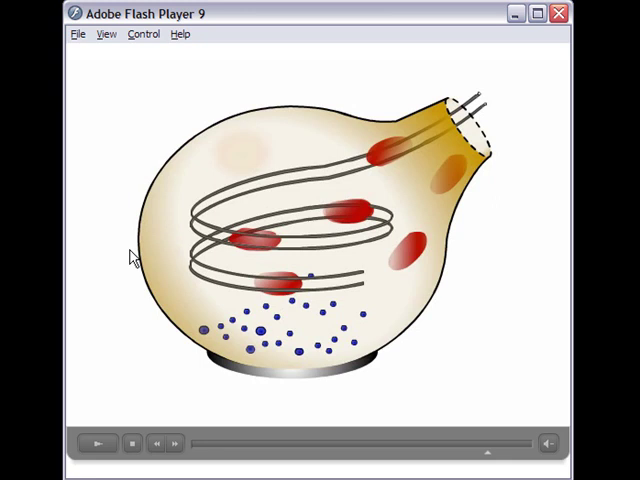
mouse_move(385, 155)
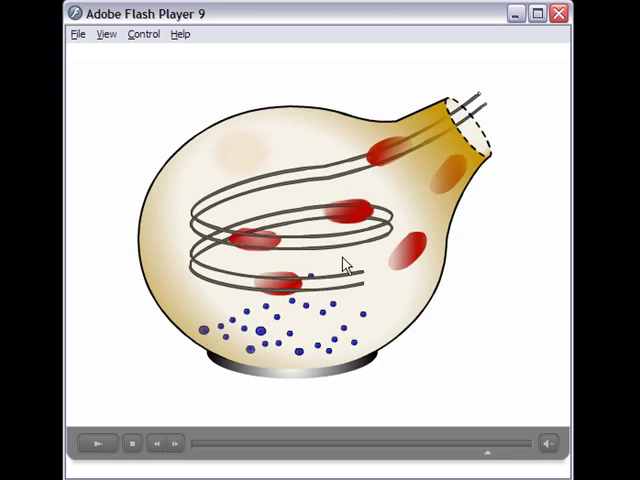
mouse_move(408, 290)
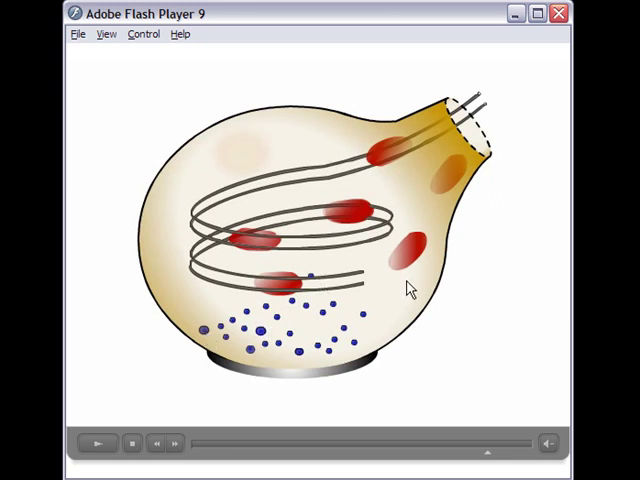
click(172, 444)
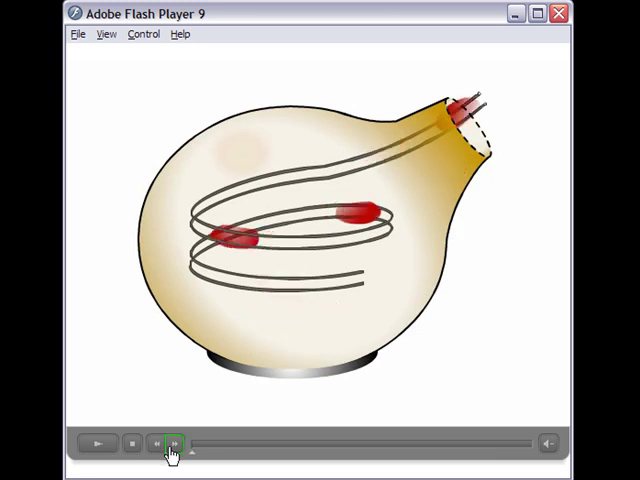
click(173, 443)
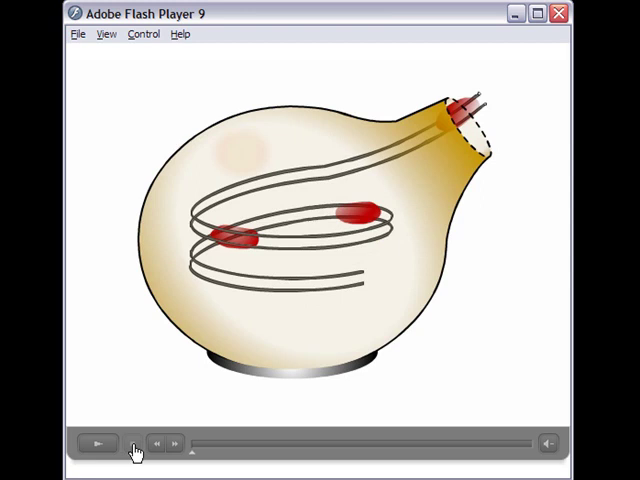
click(98, 443)
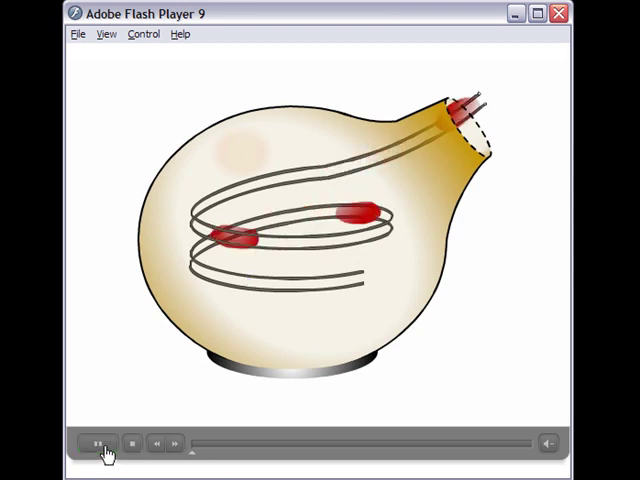
- Play the animation so red signals slide along the coiled fibre again
click(97, 444)
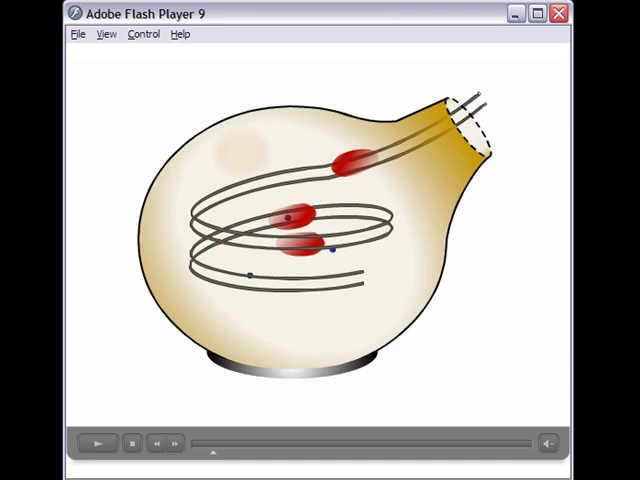
mouse_move(352, 215)
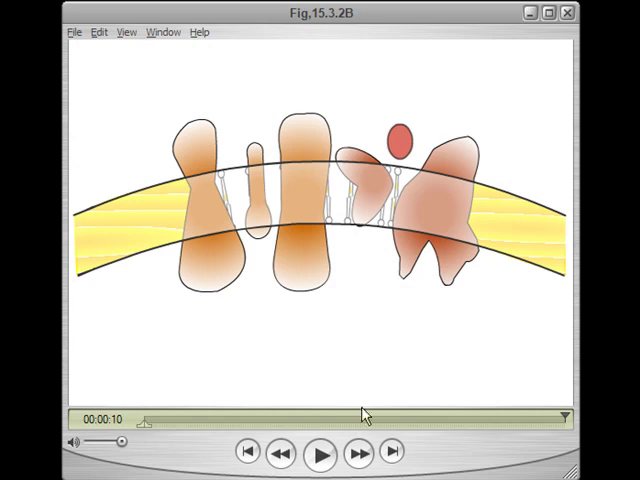
mouse_move(72, 86)
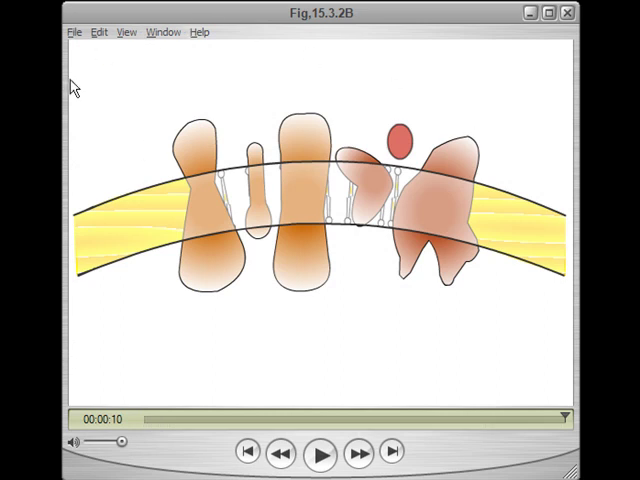
mouse_move(280, 251)
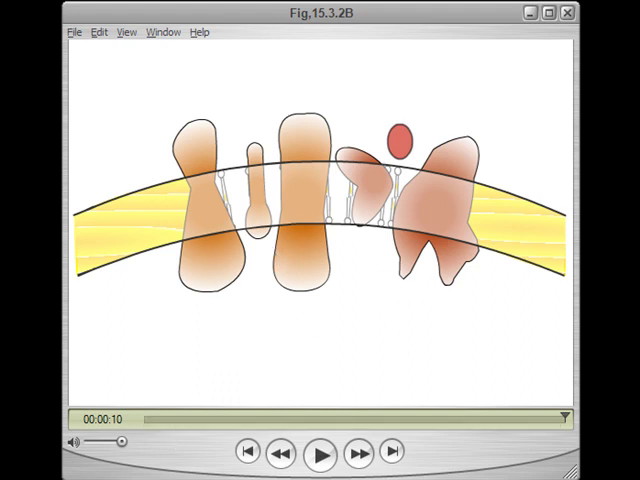
mouse_move(562, 437)
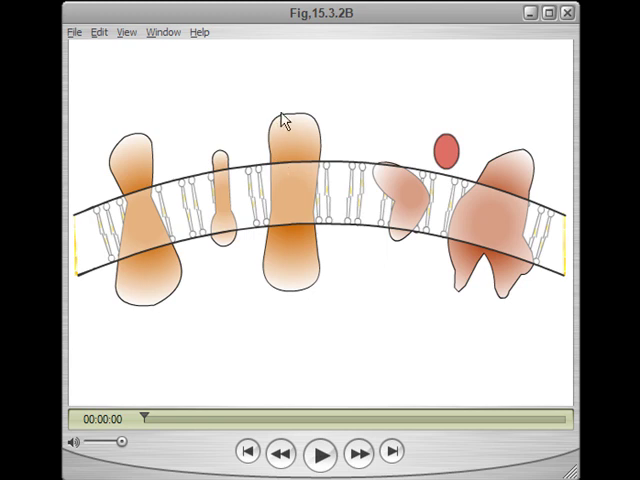
mouse_move(448, 158)
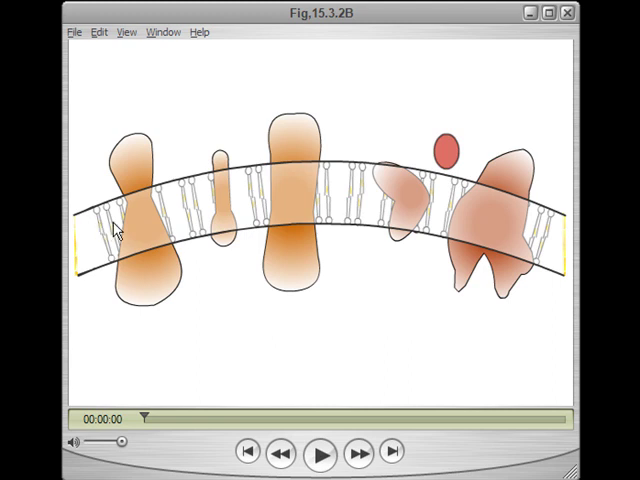
mouse_move(535, 220)
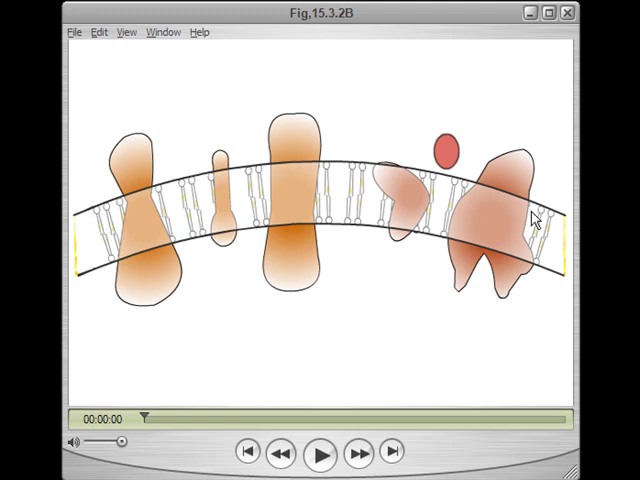
mouse_move(315, 235)
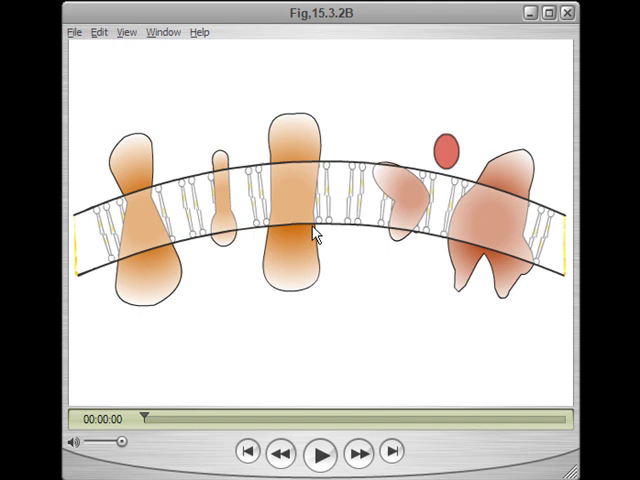
mouse_move(210, 195)
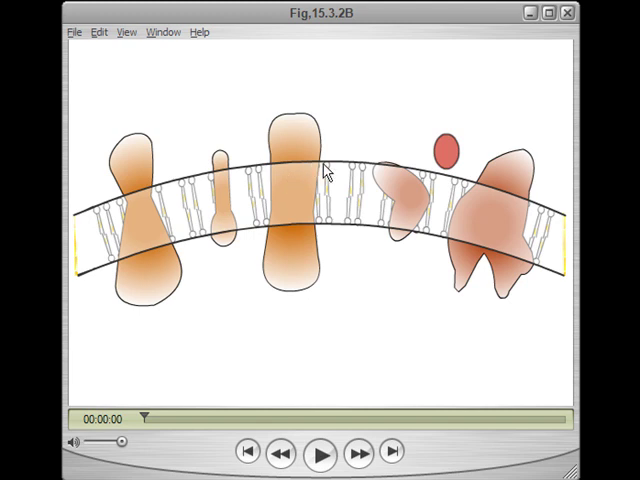
mouse_move(552, 260)
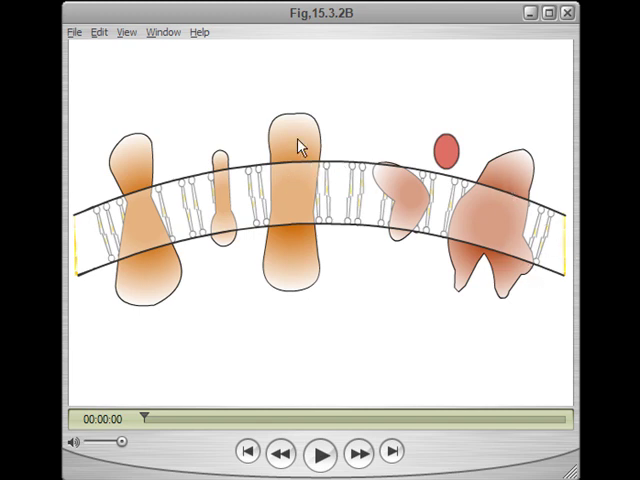
mouse_move(292, 247)
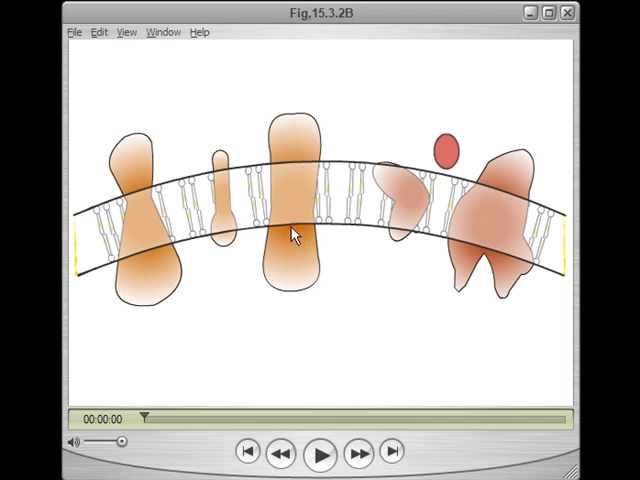
mouse_move(315, 190)
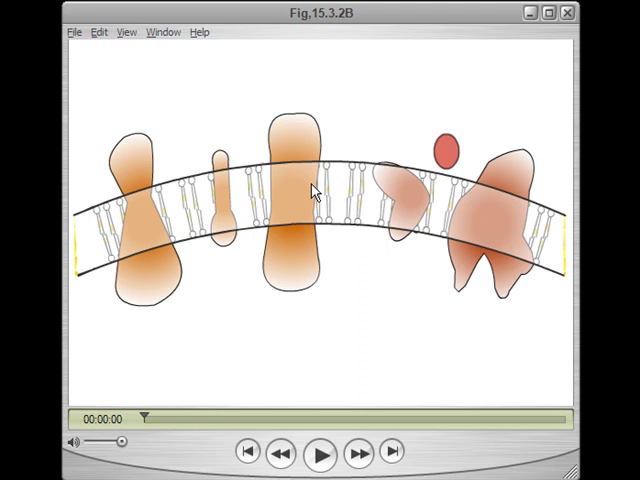
mouse_move(560, 247)
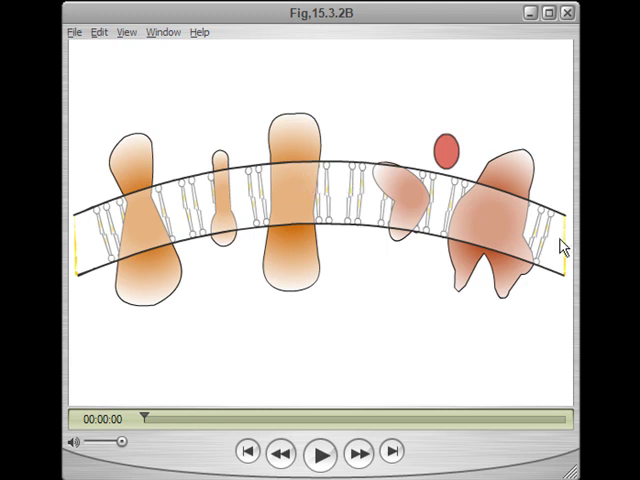
mouse_move(570, 278)
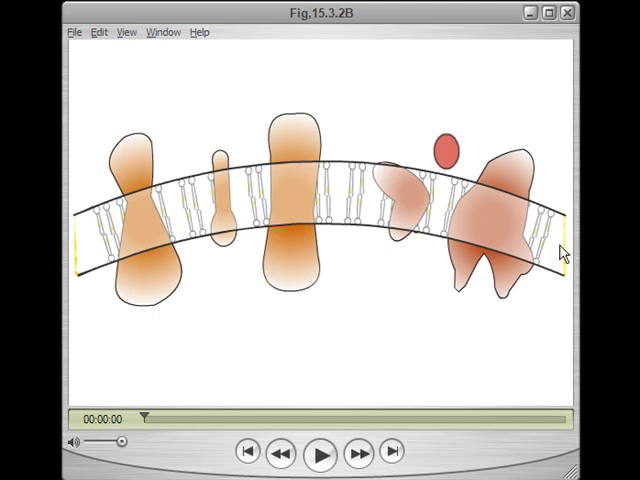
mouse_move(546, 260)
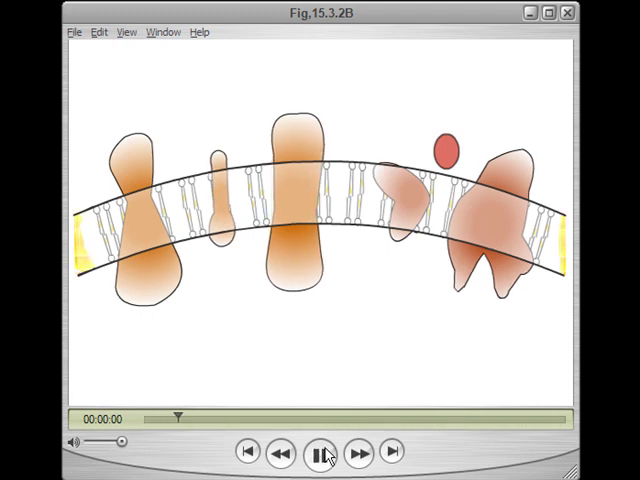
- Play the cholesterol membrane clip to 00:00:10, then step it back toward the start
click(318, 454)
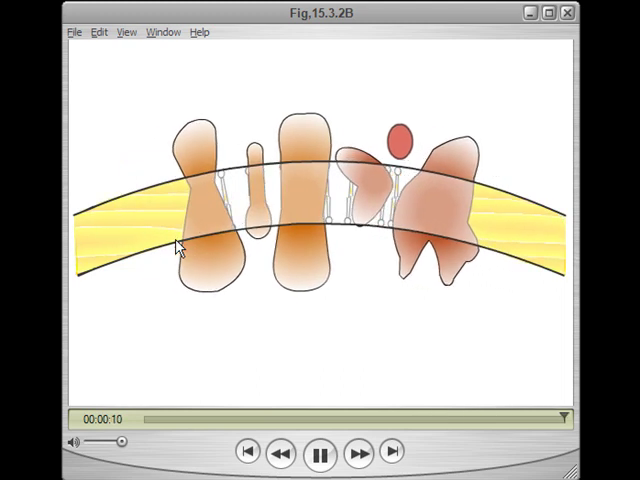
click(320, 455)
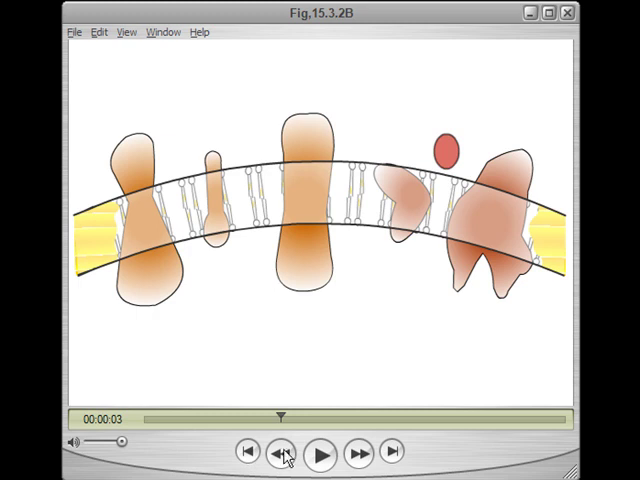
mouse_move(371, 390)
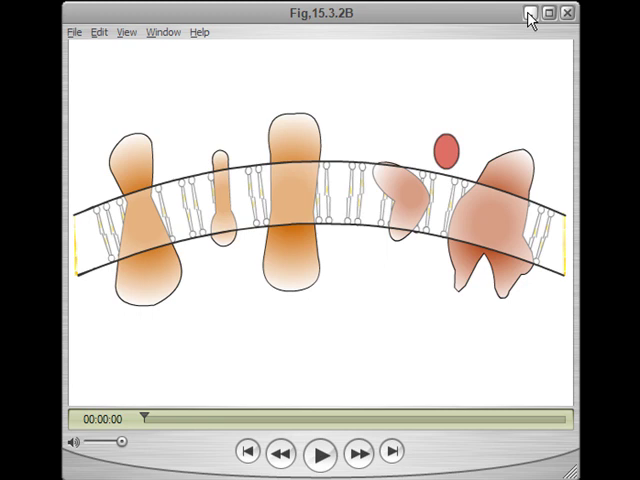
mouse_move(530, 20)
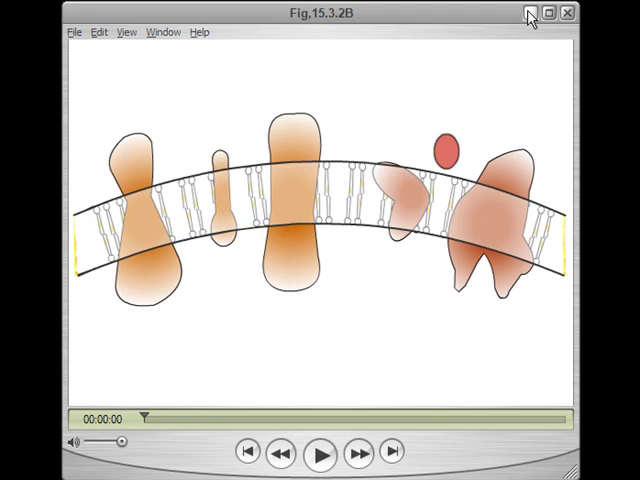
mouse_move(453, 248)
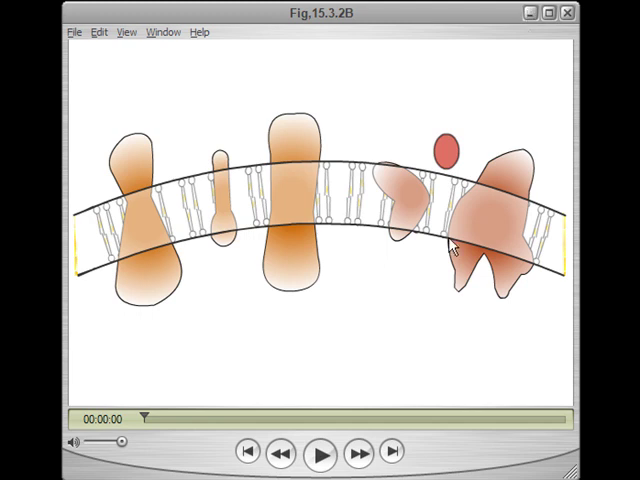
mouse_move(437, 240)
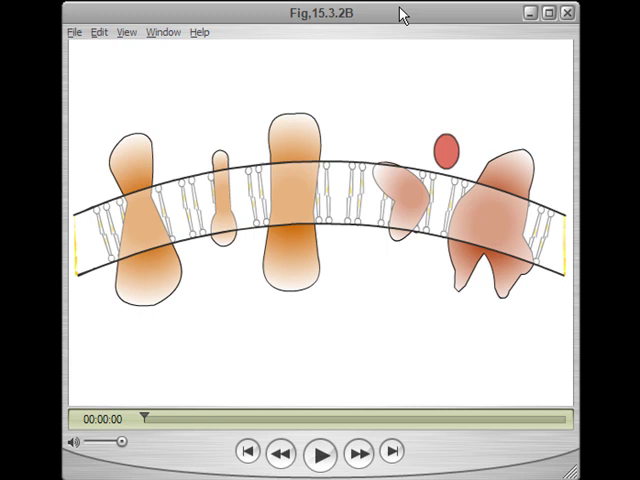
mouse_move(387, 232)
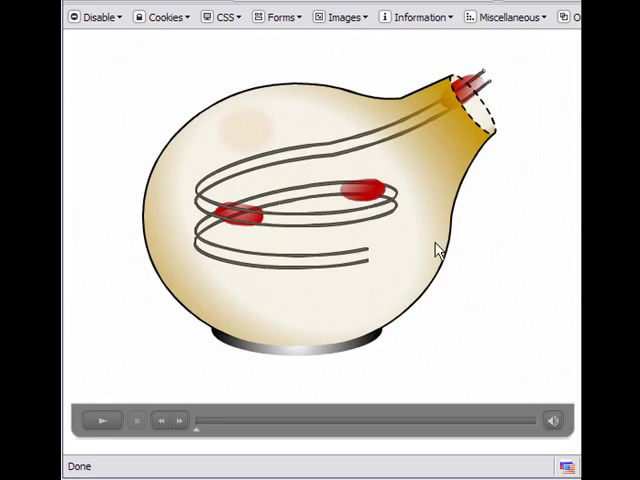
mouse_move(340, 228)
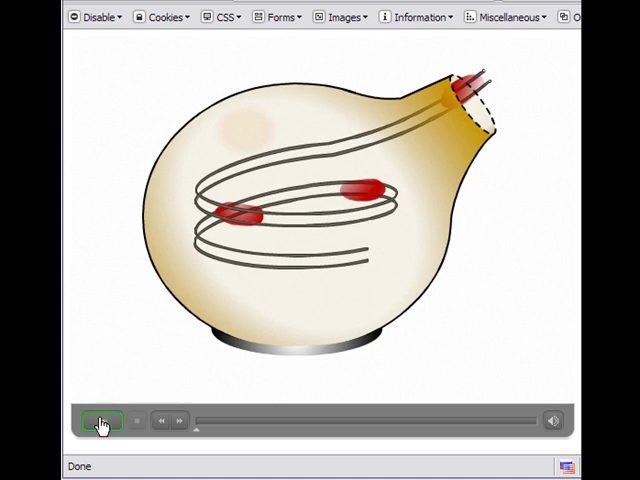
- Start the nerve-ending animation inside the Firefox-embedded Flash player
click(101, 420)
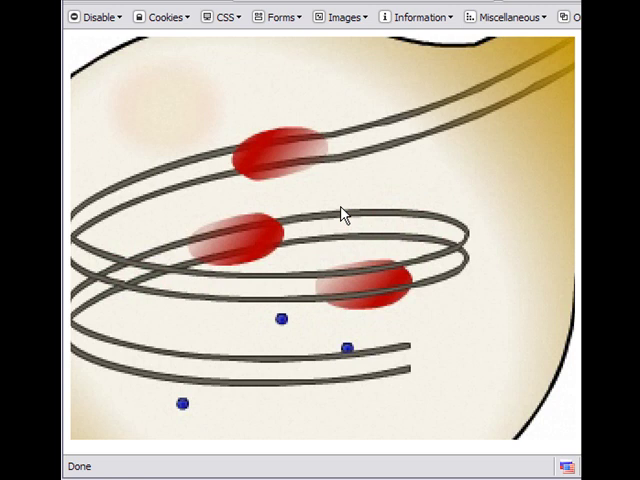
- Zoom out via the context menu to show the whole light-bulb illustration
scroll(down, 3)
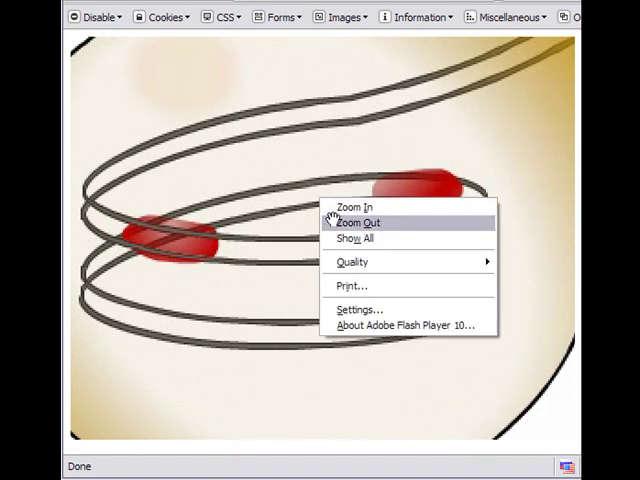
click(355, 222)
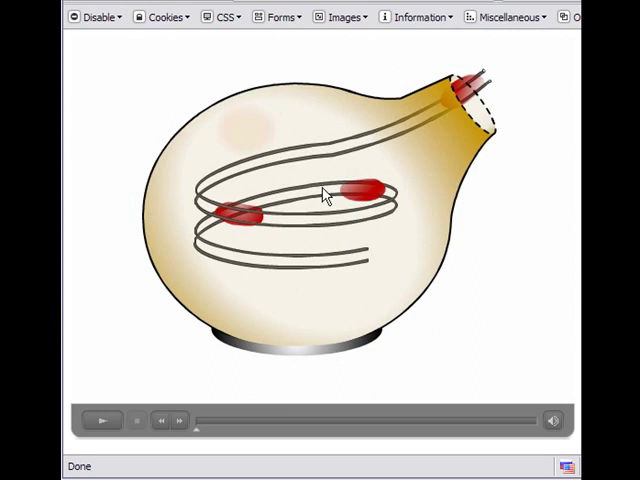